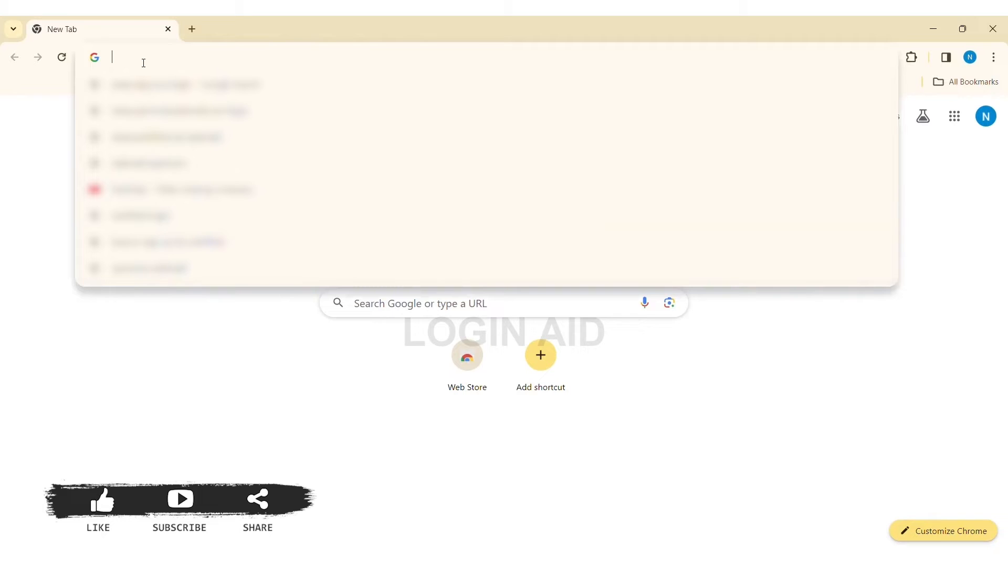
{"action": "type", "text": "www.earthlink.com"}
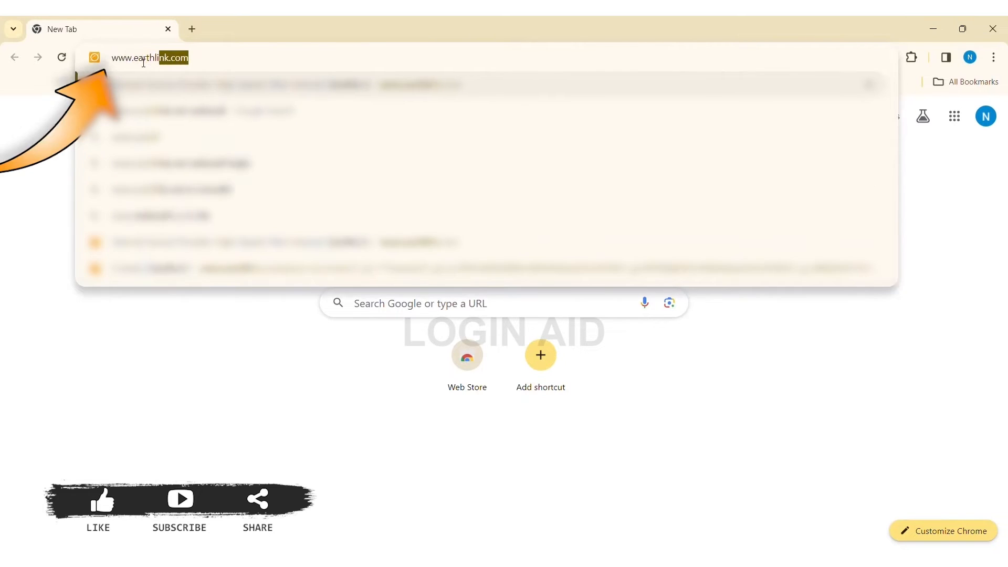
{"action": "key", "text": "Return"}
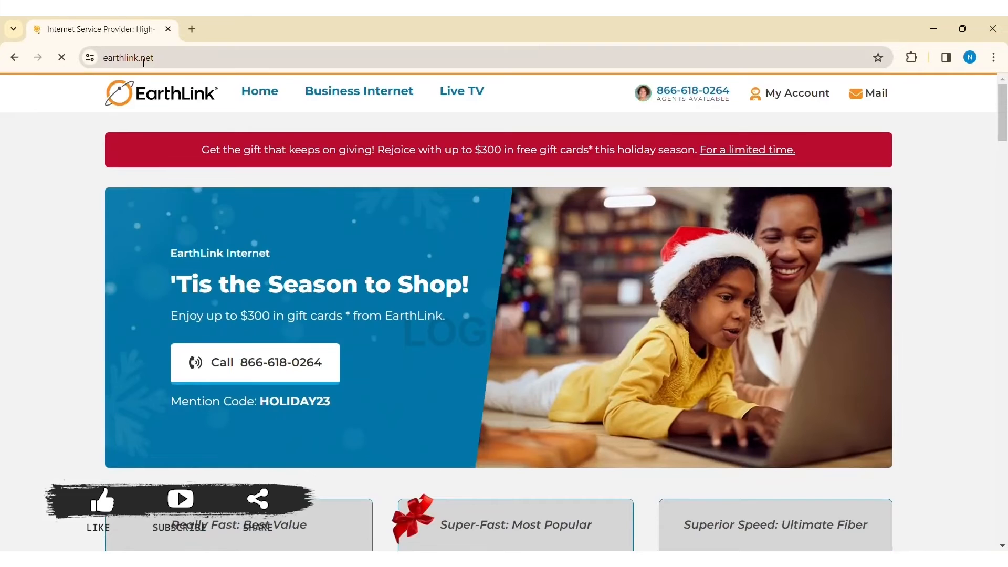
Step: Reach the MyAccount sign-in page through the My Account navigation menu
{"action": "left_click", "coordinate": [796, 93]}
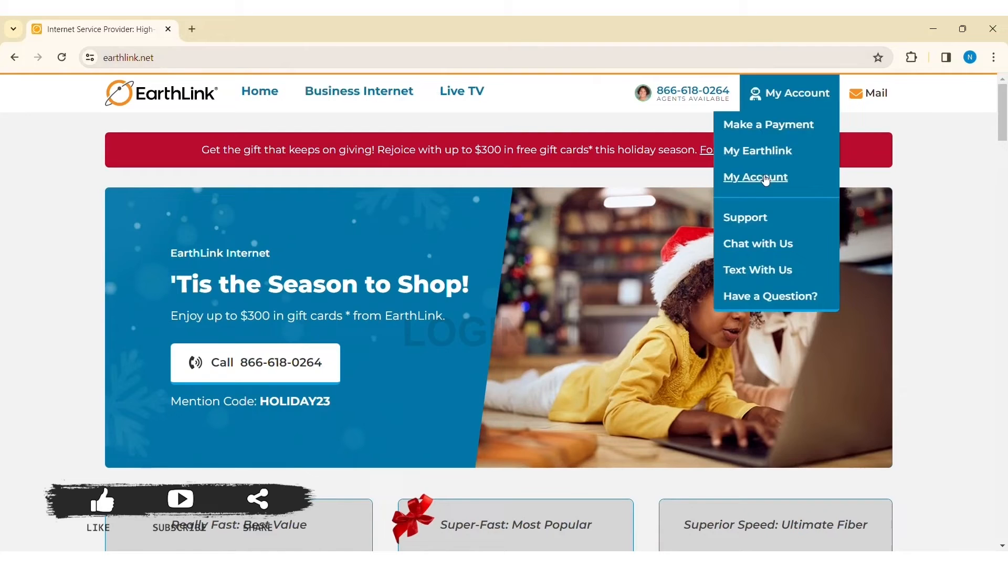
{"action": "left_click", "coordinate": [755, 177]}
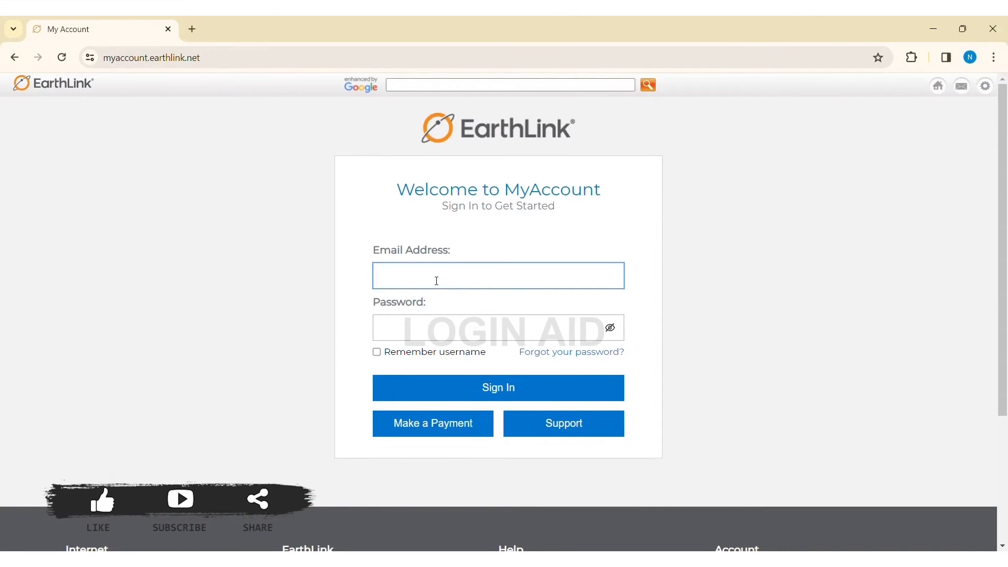
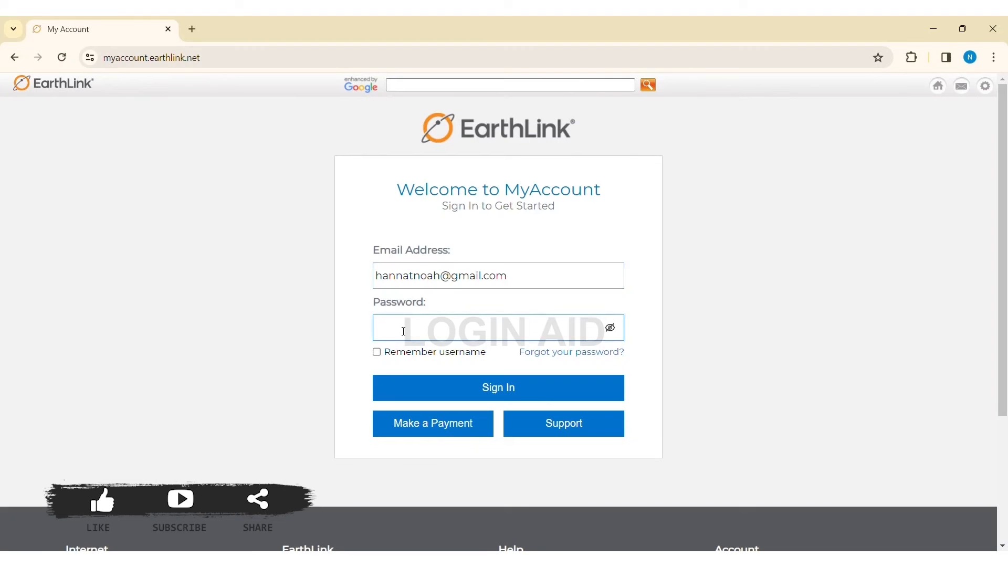
{"action": "type", "text": "password"}
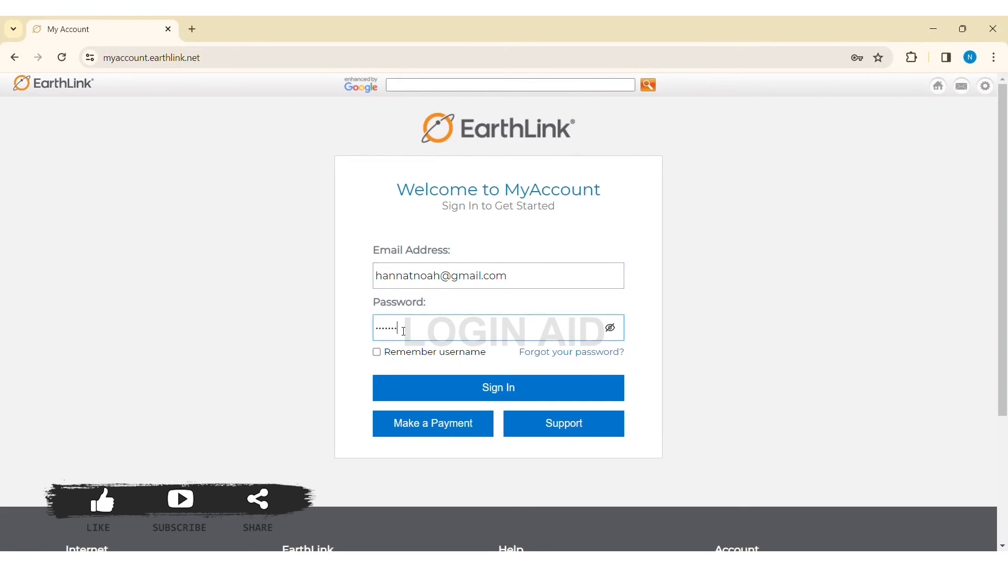
{"action": "type", "text": "••••"}
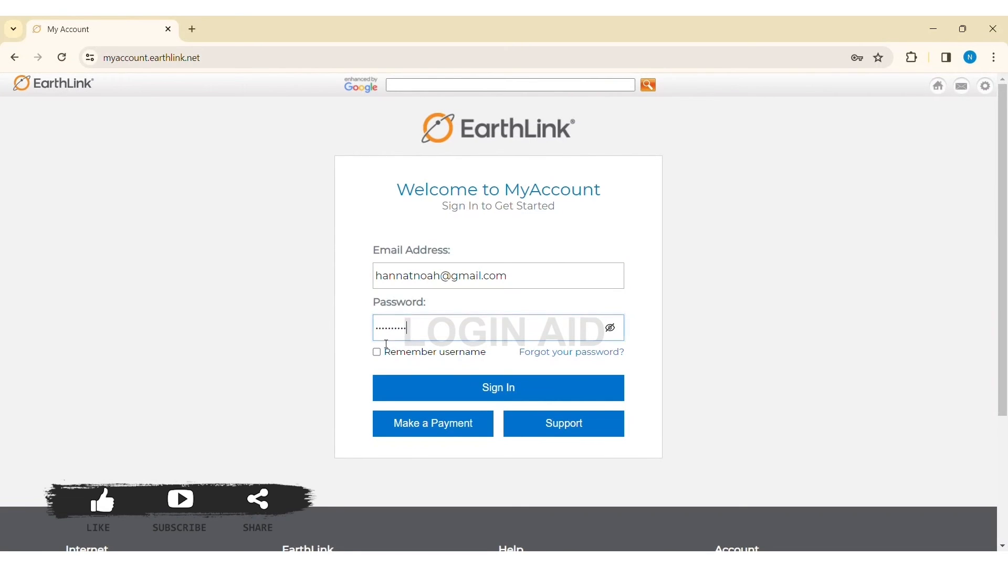
Step: Enable Remember username and submit the sign-in form
{"action": "left_click", "coordinate": [376, 351]}
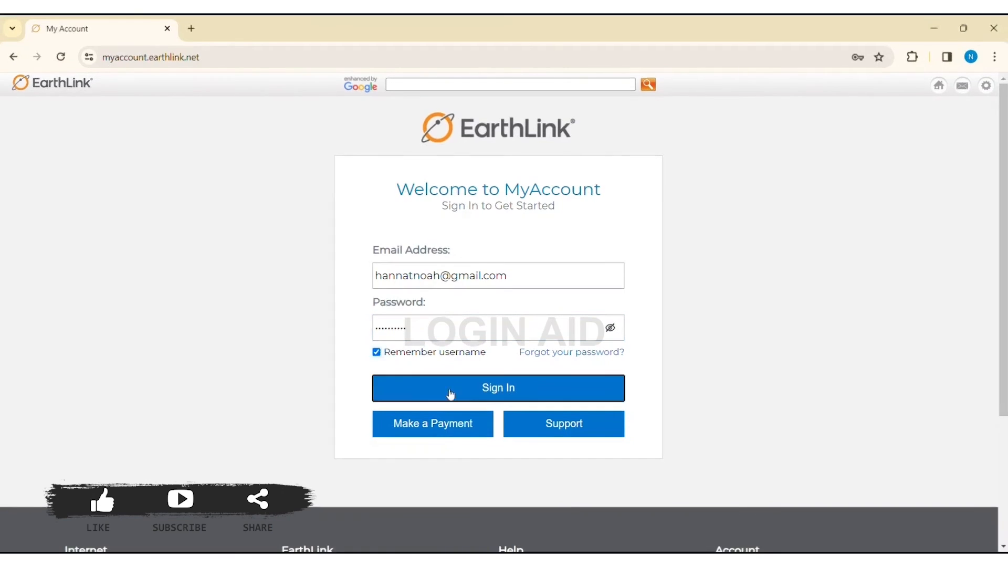
{"action": "mouse_move", "coordinate": [519, 388]}
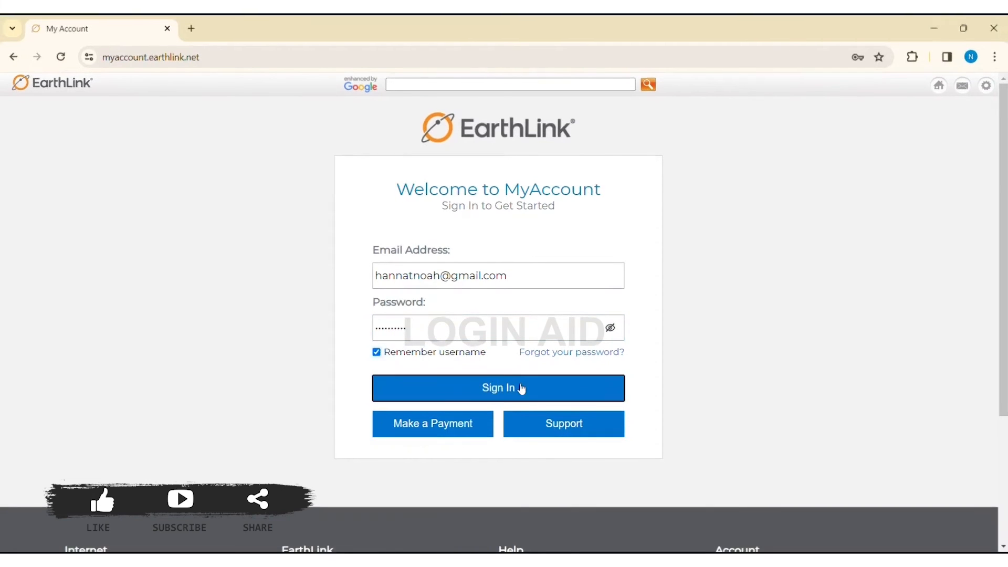
{"action": "left_click", "coordinate": [497, 387]}
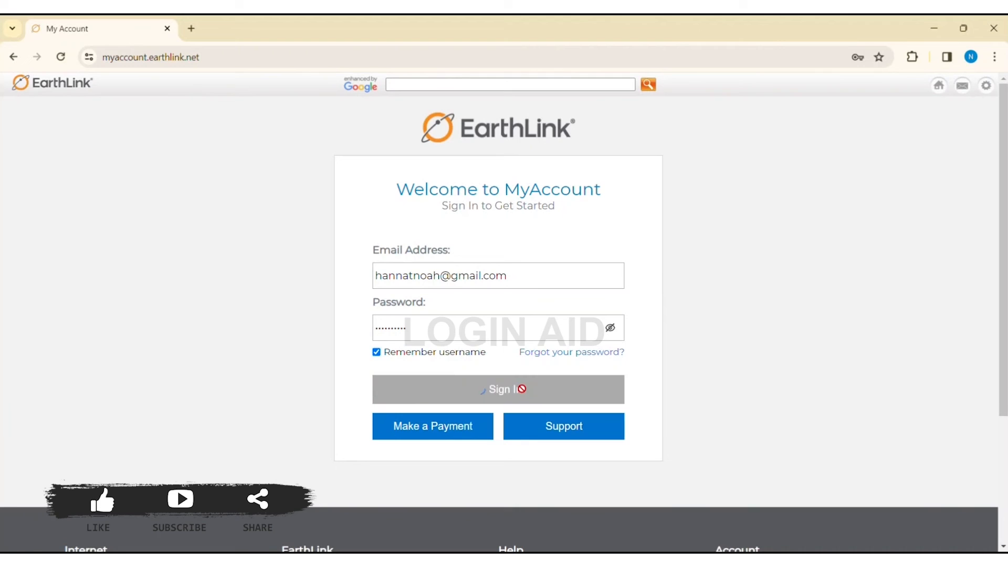
{"action": "left_click", "coordinate": [497, 389]}
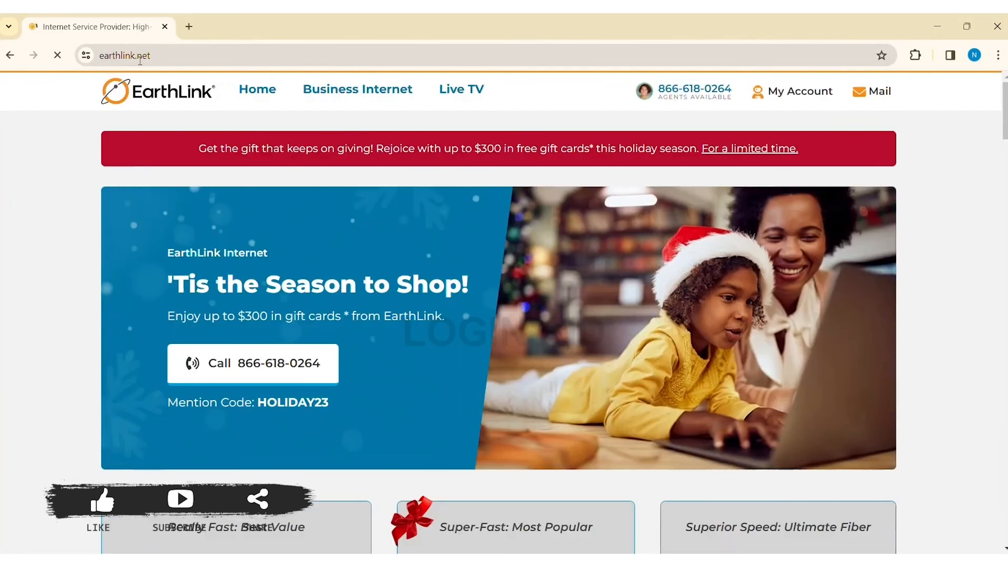